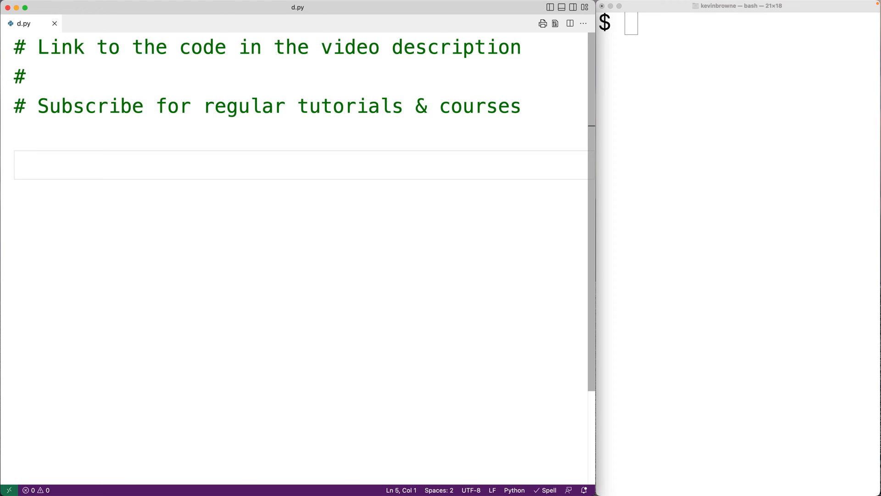
Write d.py: string = "portfolio COURSES", new_string = string.capitalize(), print(new_string).
text(S)
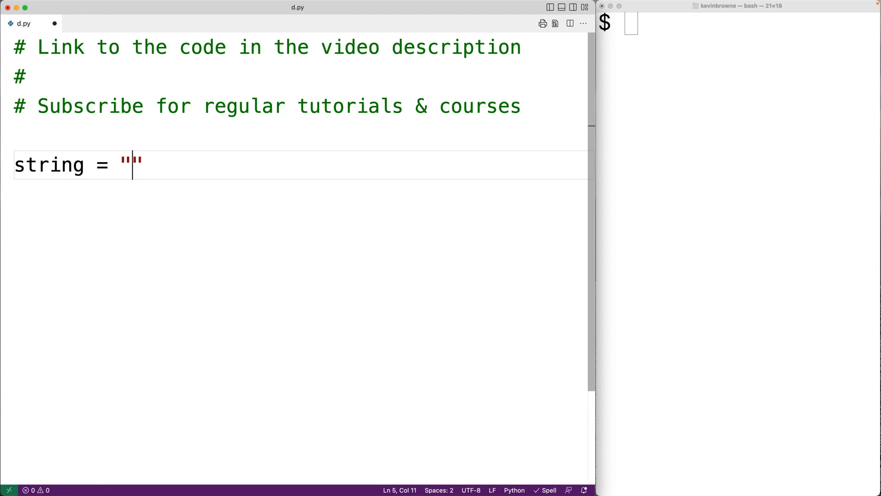
text(portfol)
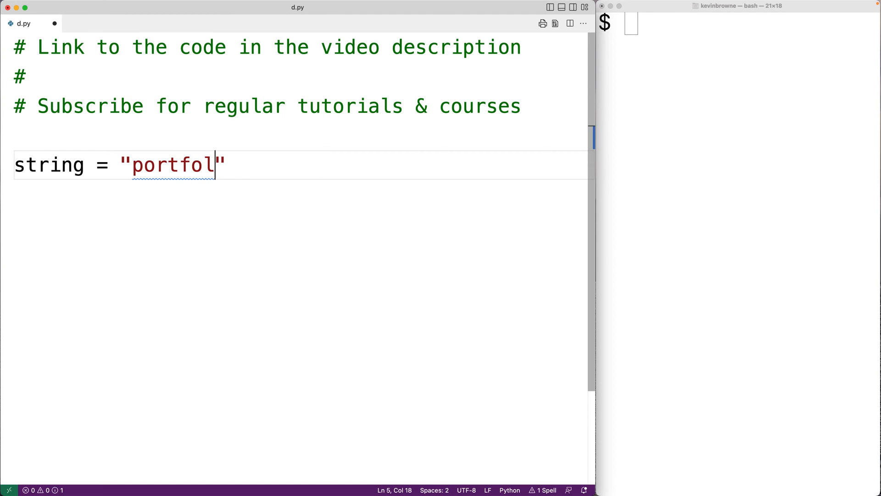
text(io COURSES)
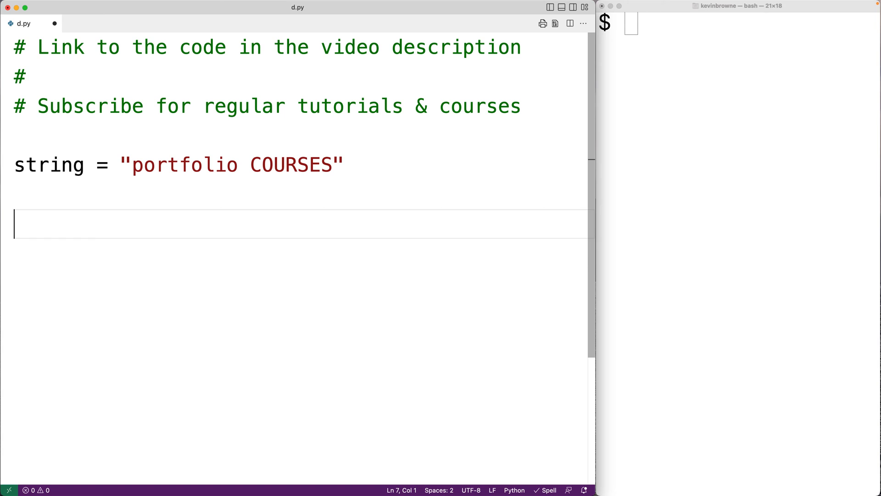
text(new_string)
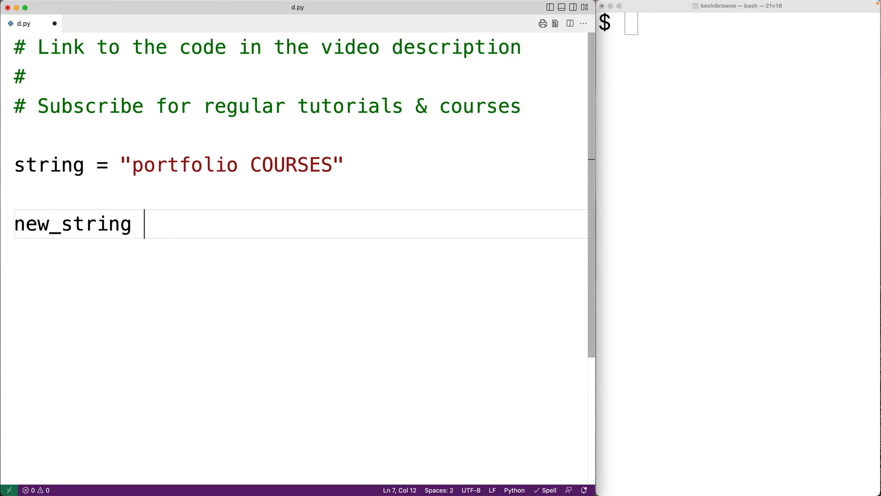
text(= string.)
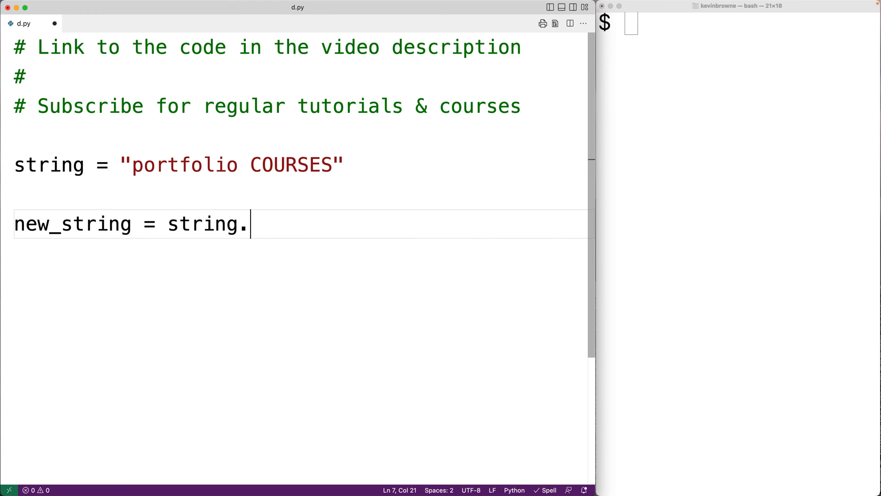
text(capitaliz)
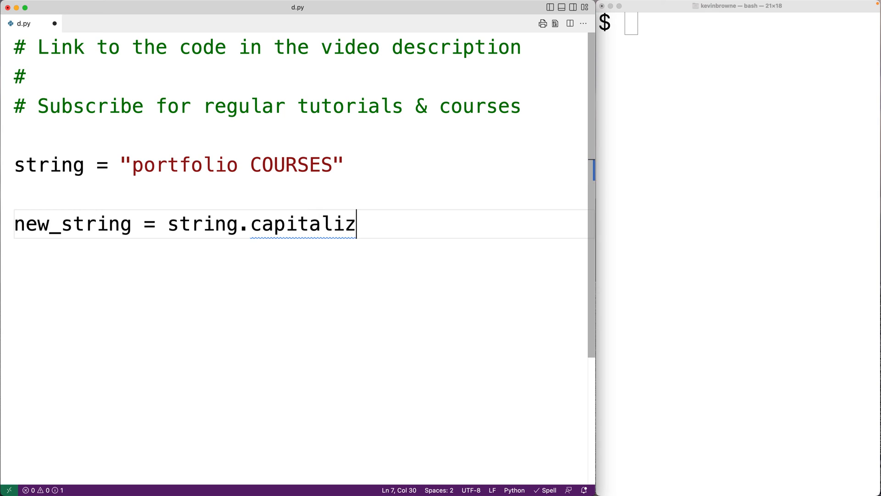
text(e())
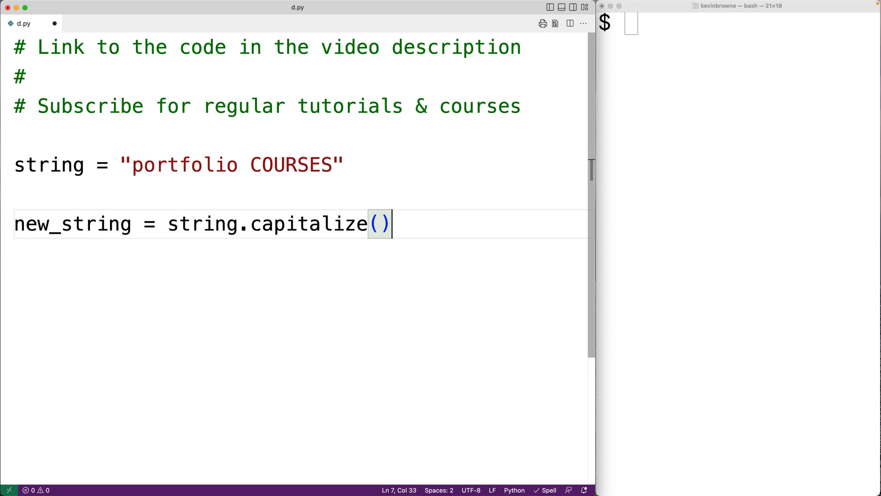
text(print)
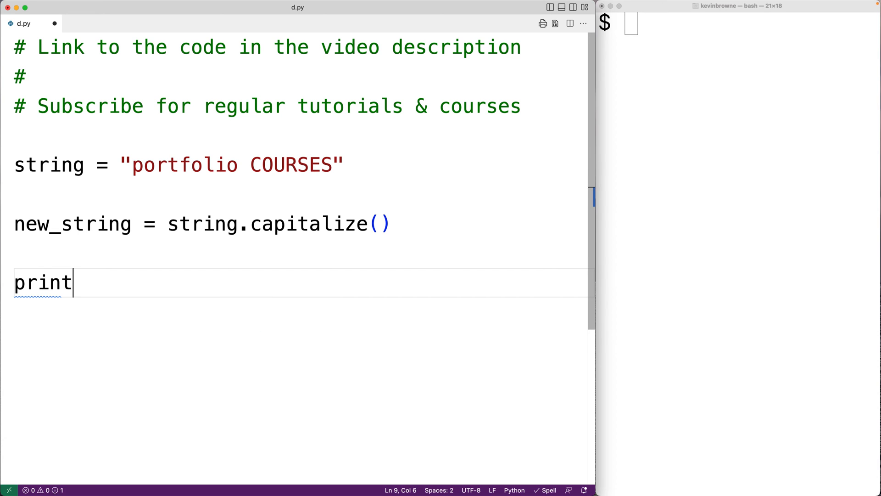
text((new_string))
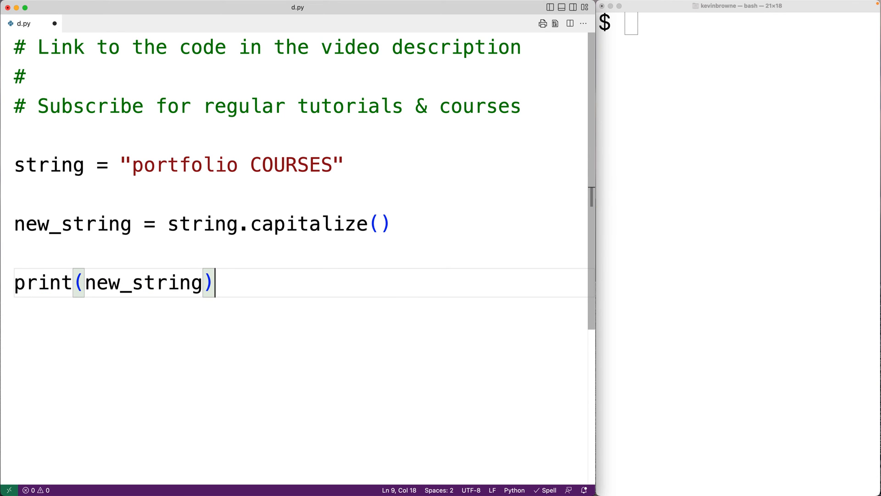
mouse_move(553, 101)
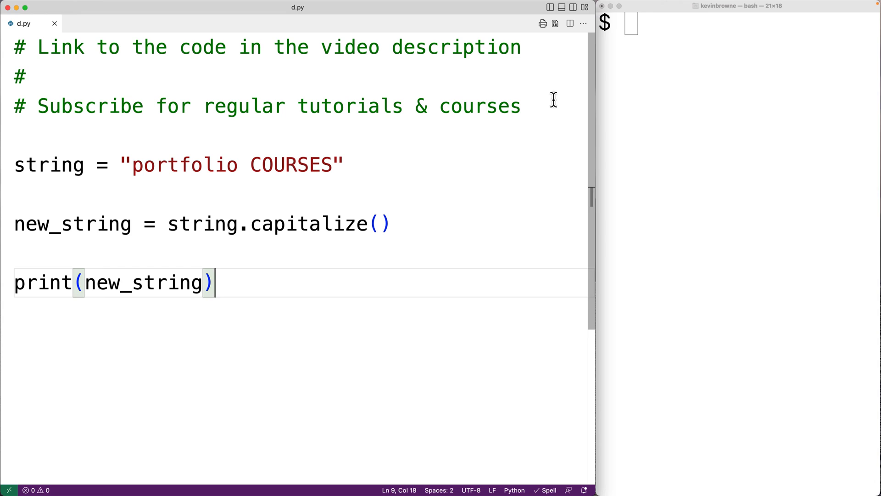
Run python d.py in the terminal, printing "Portfolio courses".
text(python d.p)
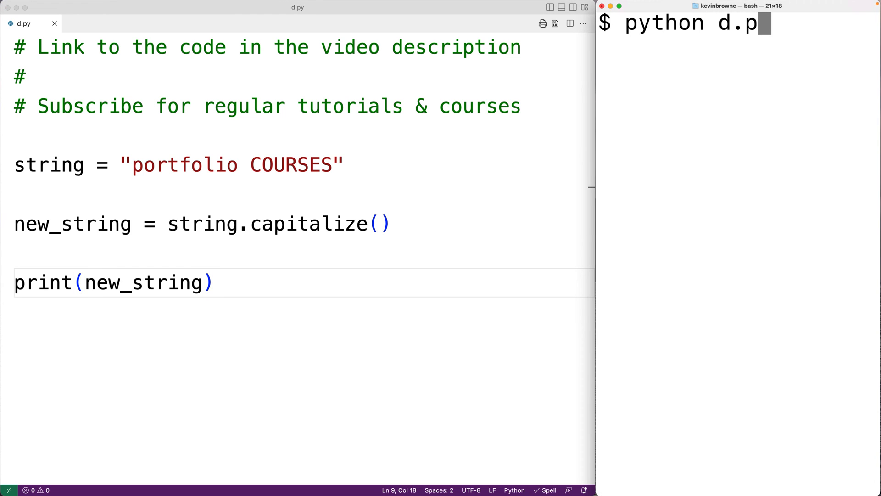
key(Return)
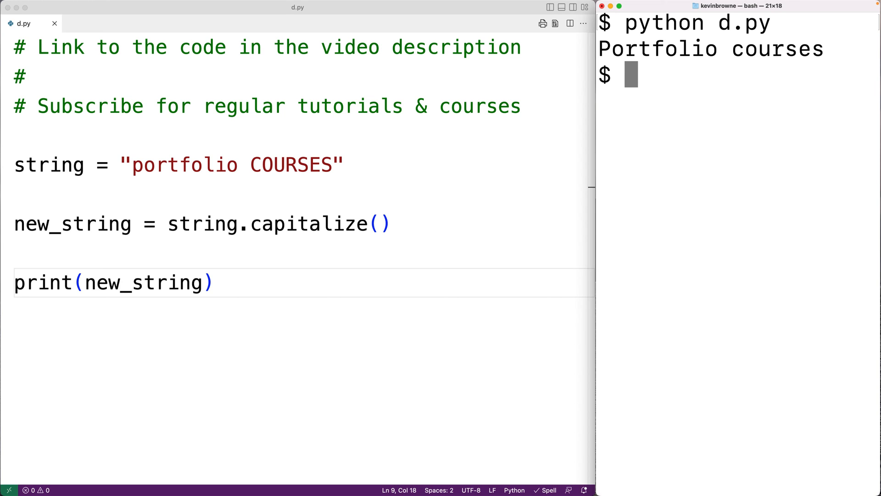
mouse_move(510, 88)
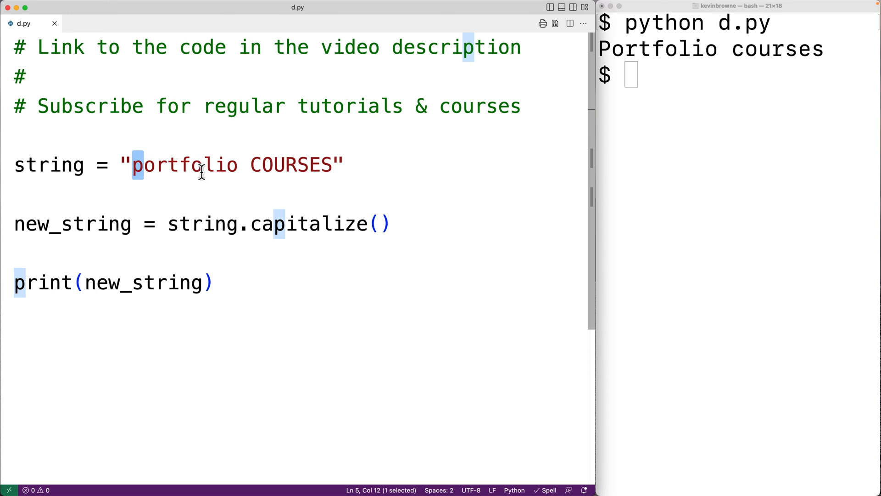
mouse_move(608, 112)
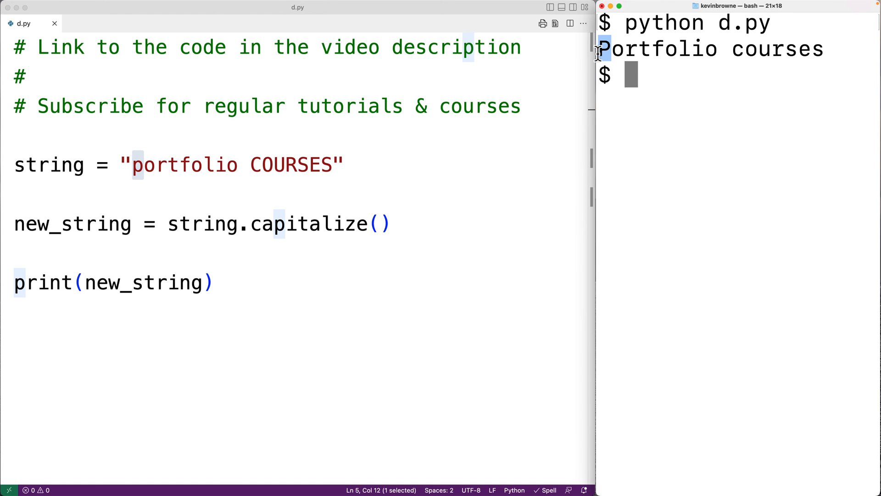
mouse_move(151, 177)
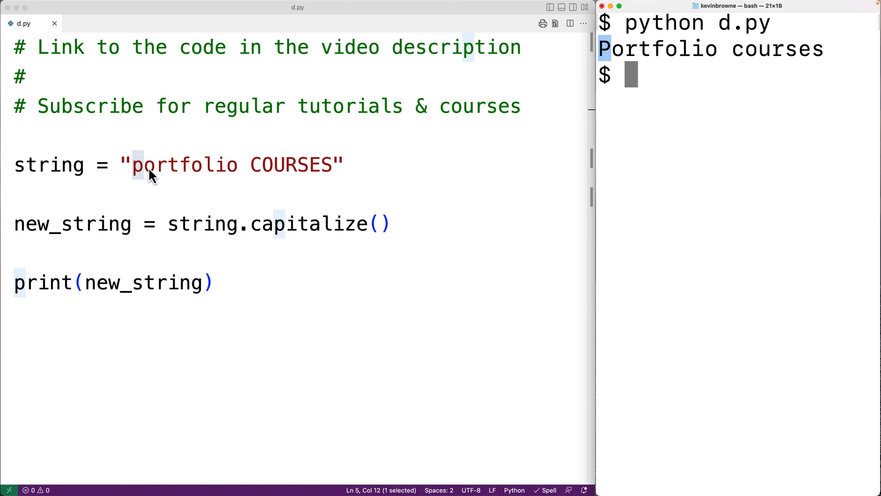
drag(133, 164, 334, 164)
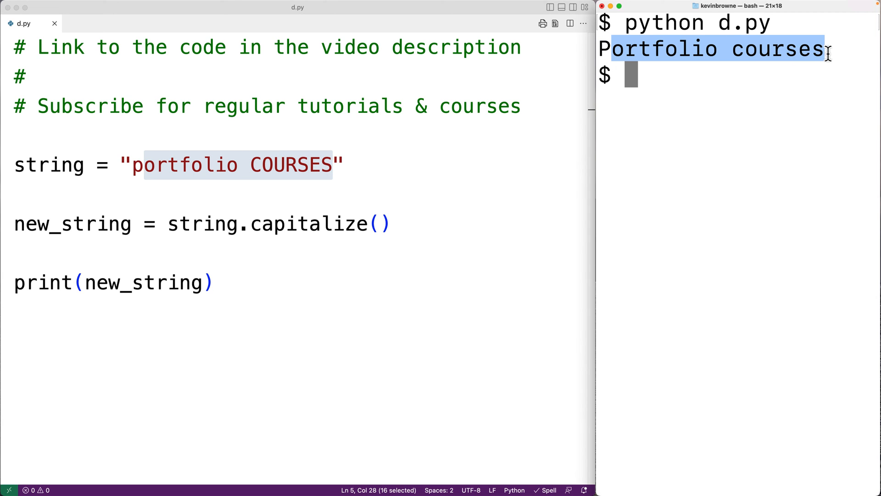
mouse_move(255, 229)
text(pr)
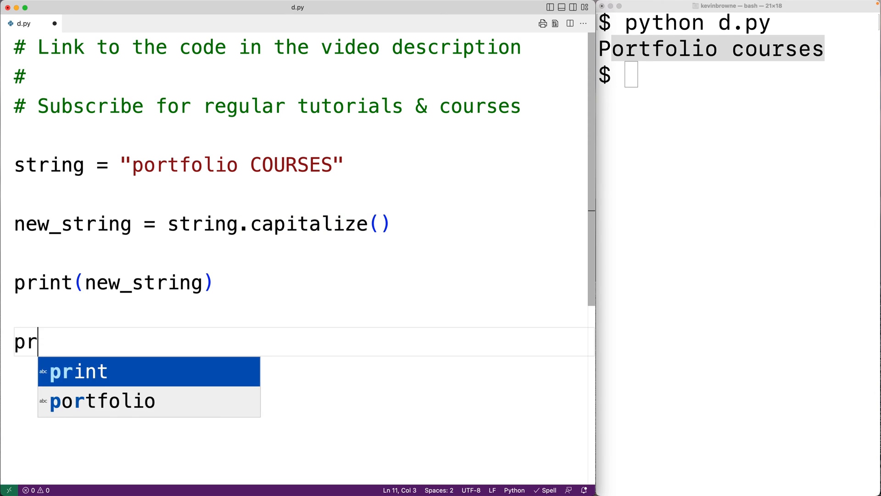
Add print(string) and rerun d.py, showing "Portfolio courses" then "portfolio COURSES".
text(int(string))
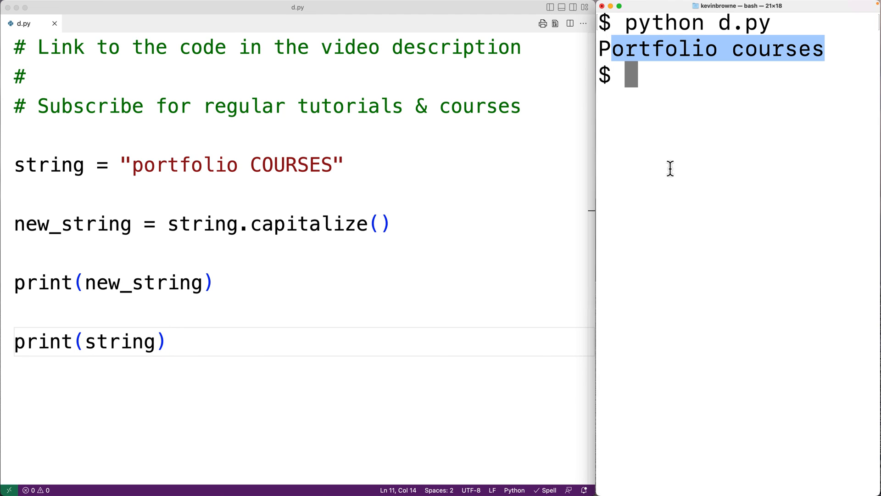
key(Return)
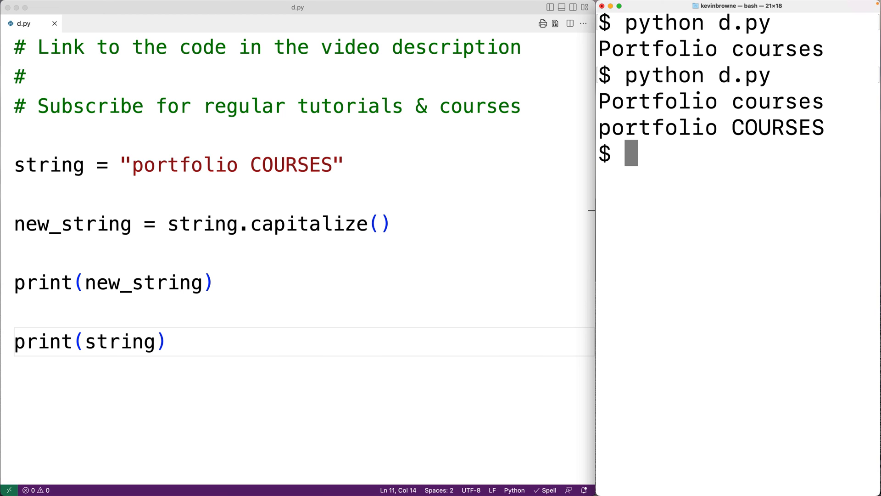